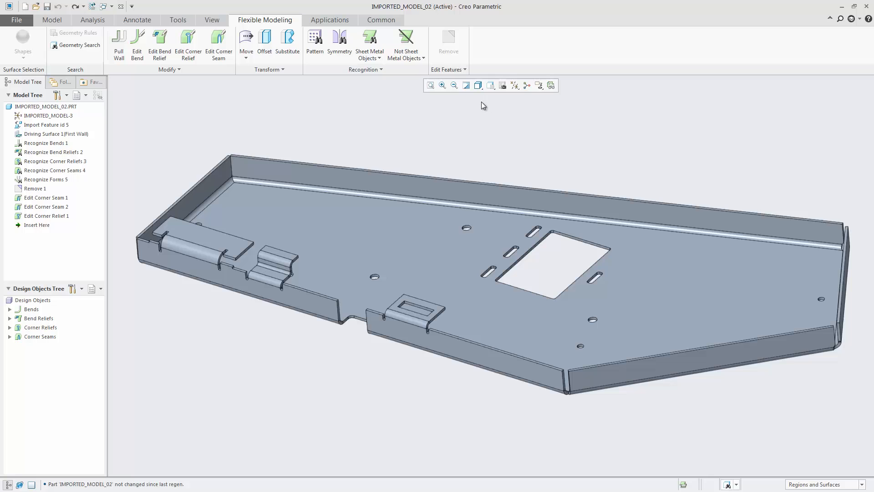
# Start an Edit Bend on the rectangular-opening tab bend and open its behaviour settings.
pyautogui.click(490, 86)
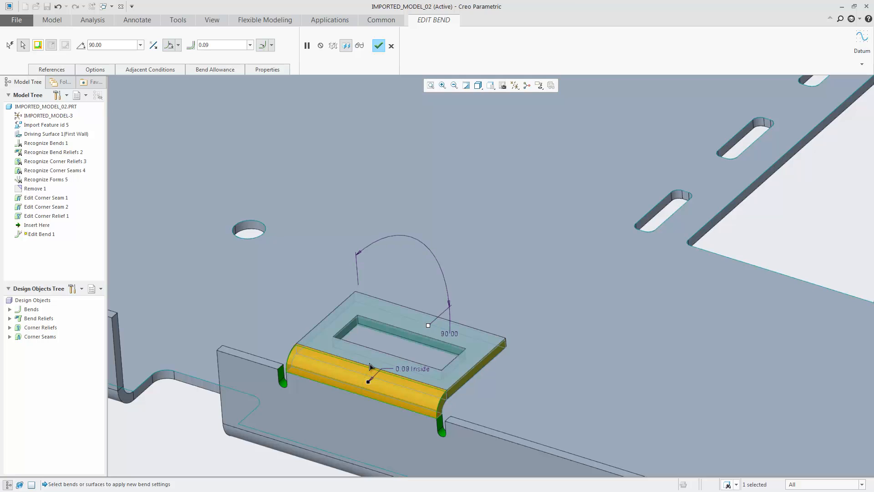
pyautogui.write('0.13')
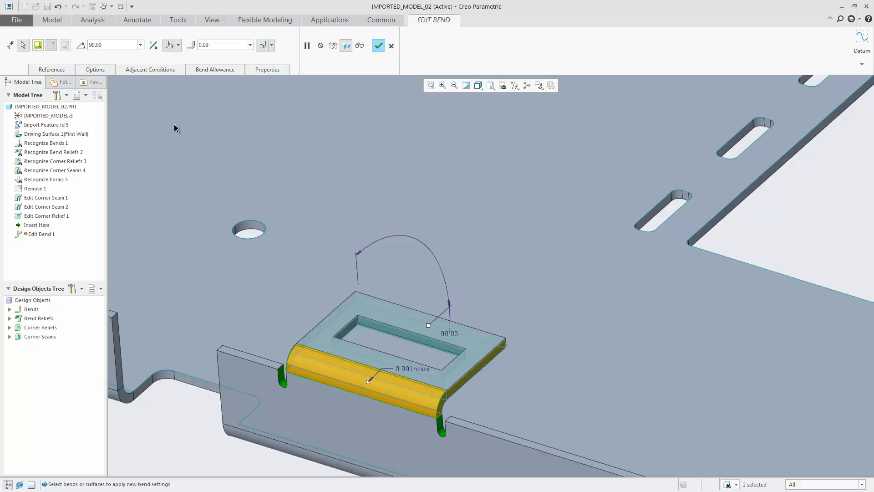
pyautogui.click(95, 69)
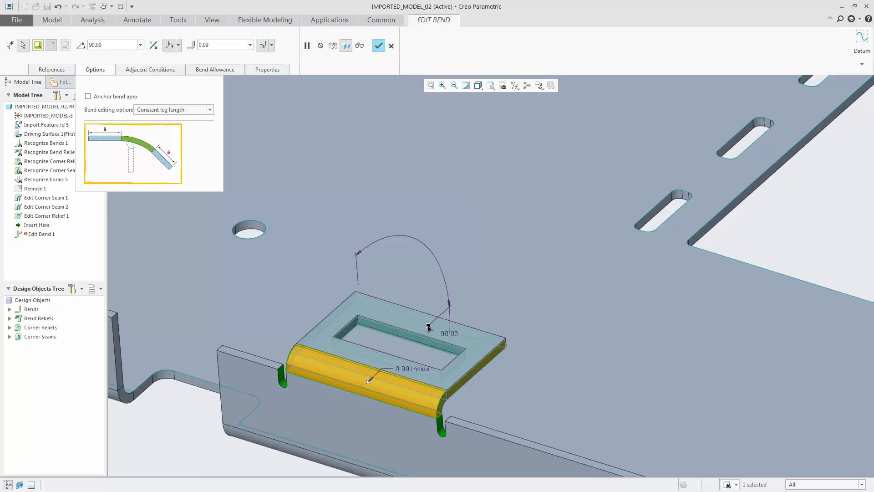
# Preview the tab bend at shallower angles by dragging the handle and entering 58° and 79°.
pyautogui.moveTo(429, 327); pyautogui.dragTo(414, 294)
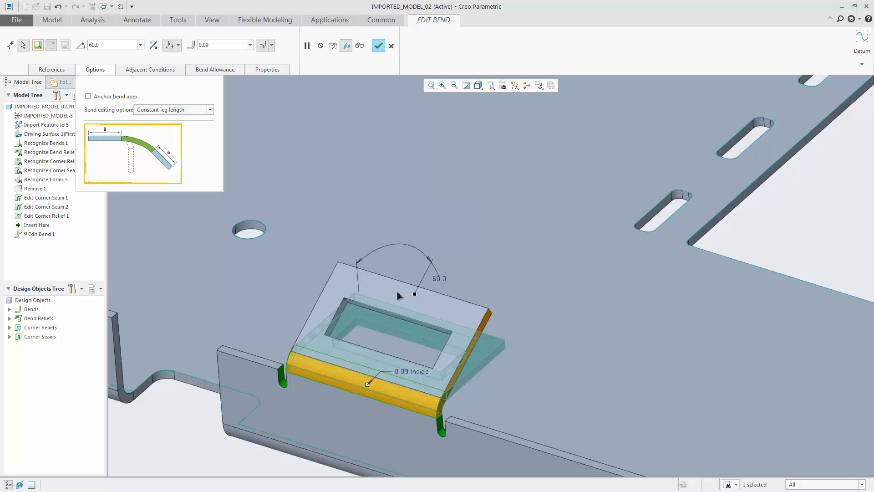
pyautogui.write('58.0')
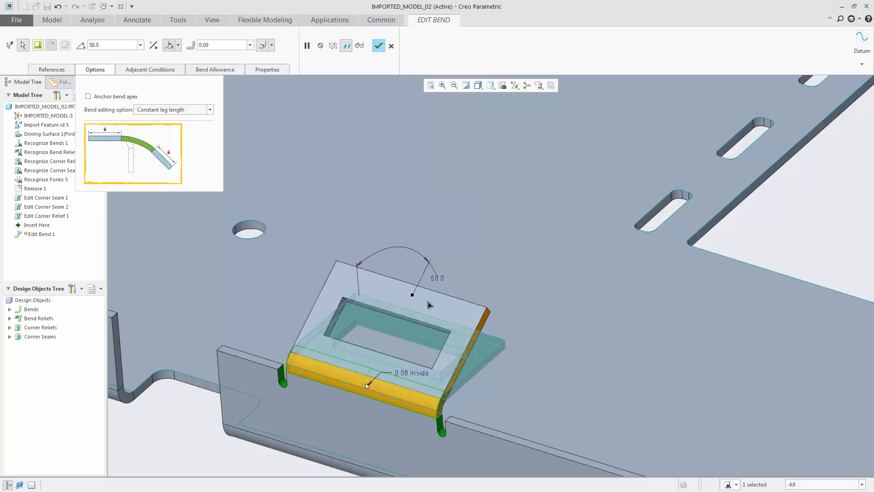
pyautogui.write('79.0')
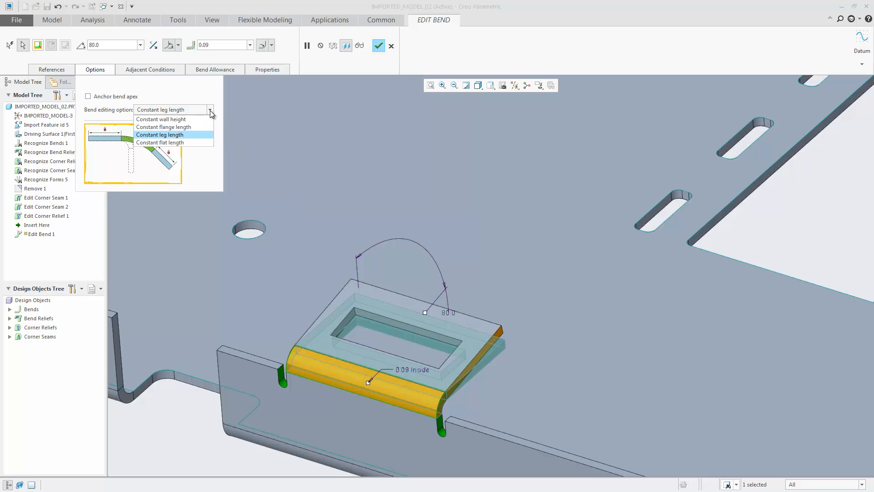
# Cycle bend editing through constant wall height, flange length, and settle on constant flat length.
pyautogui.click(165, 118)
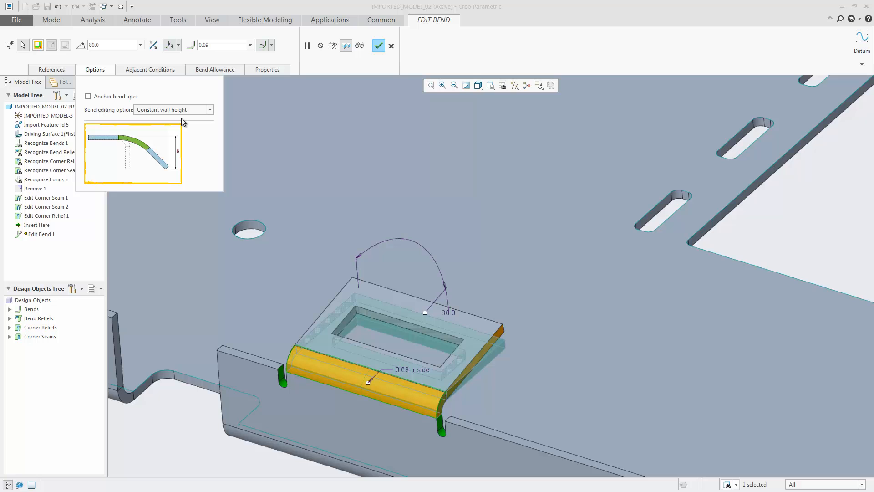
pyautogui.moveTo(420, 308)
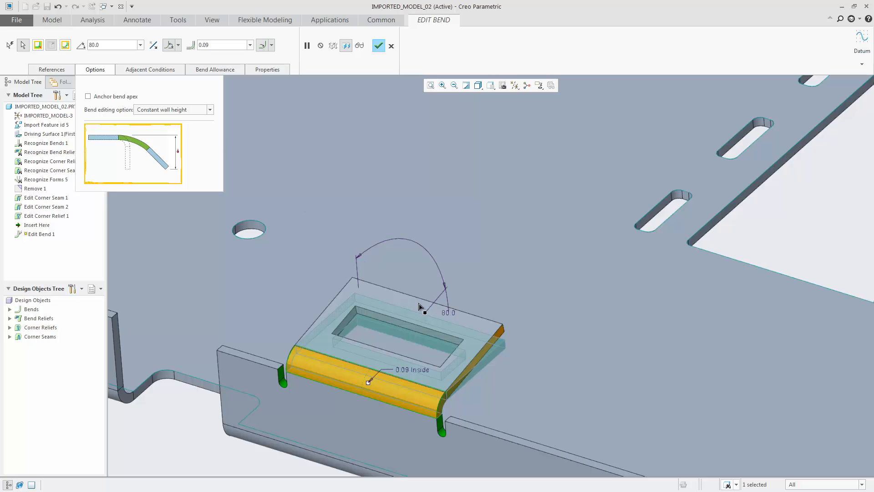
pyautogui.write('28.0')
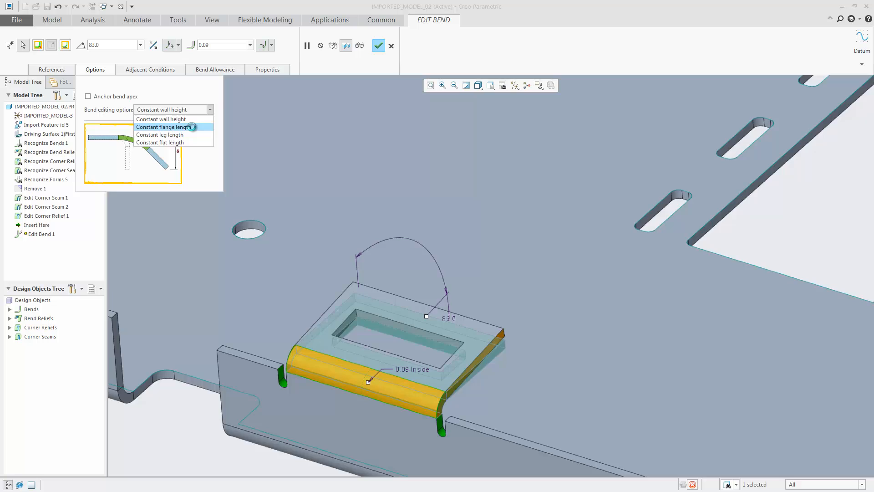
pyautogui.click(164, 126)
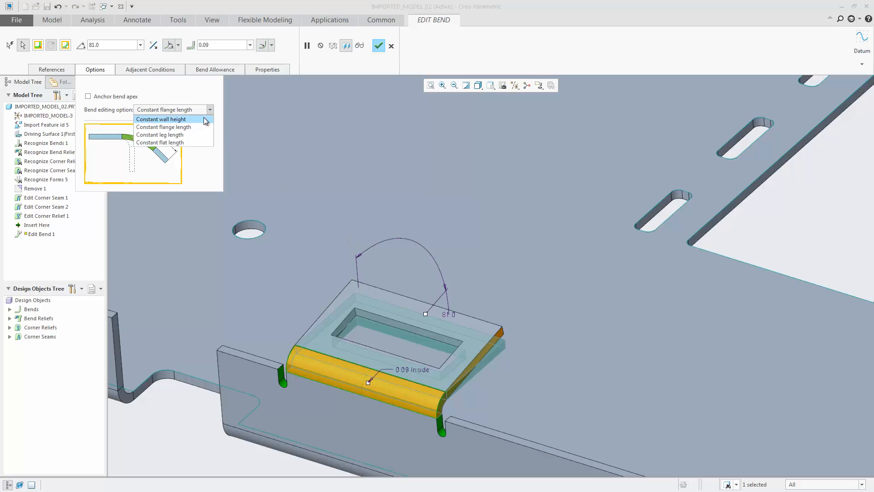
pyautogui.click(161, 142)
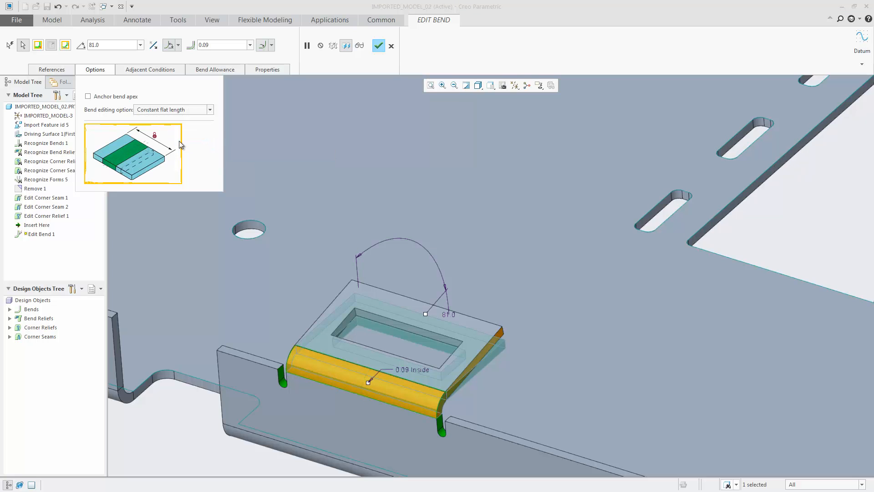
pyautogui.moveTo(425, 316)
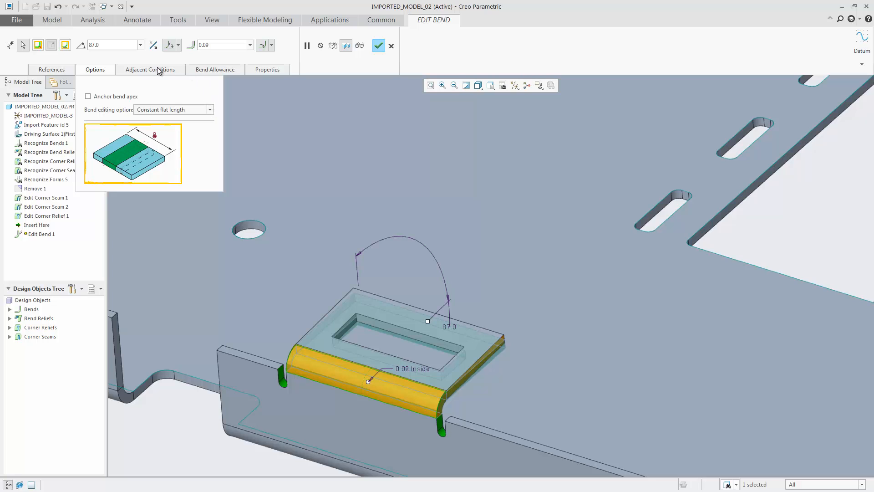
# Apply rip reliefs to adjacent areas, finish the tab bend at 90°, and bring the double bend into view.
pyautogui.click(149, 69)
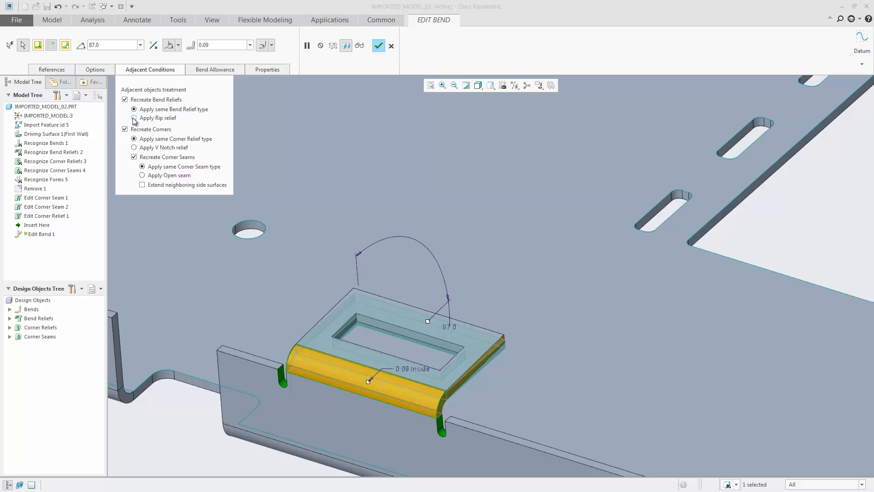
pyautogui.click(133, 118)
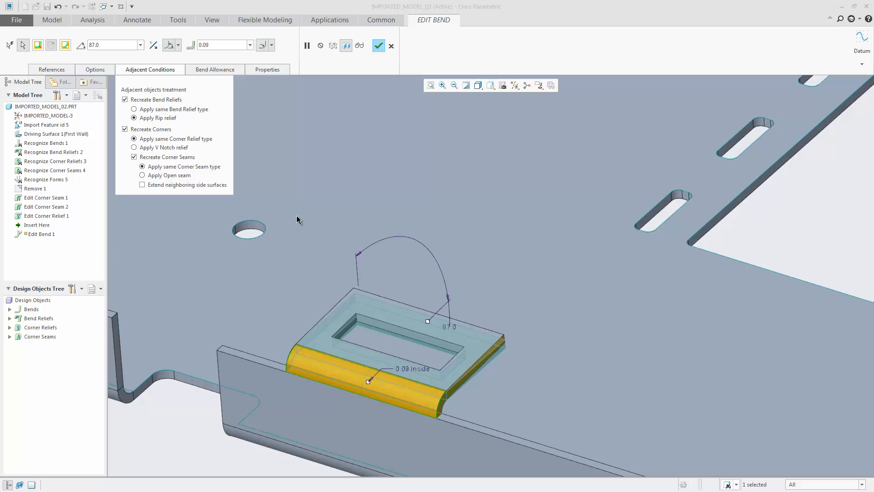
pyautogui.moveTo(416, 312)
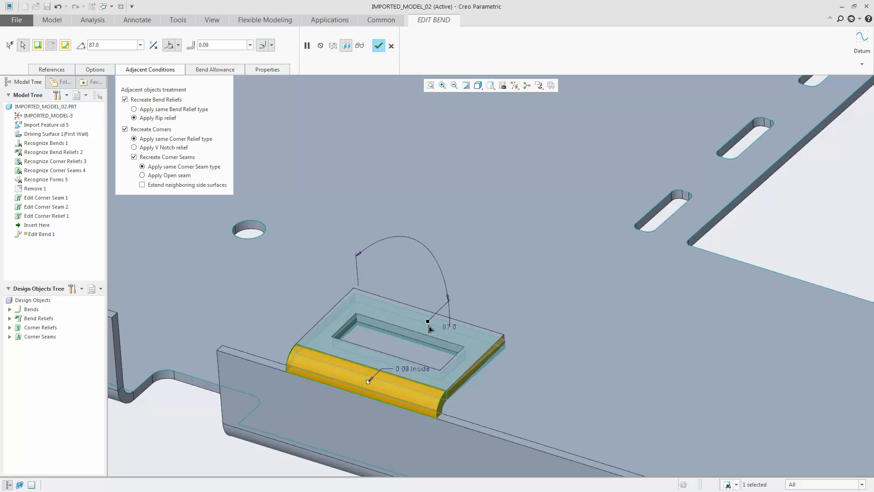
pyautogui.write('90.0')
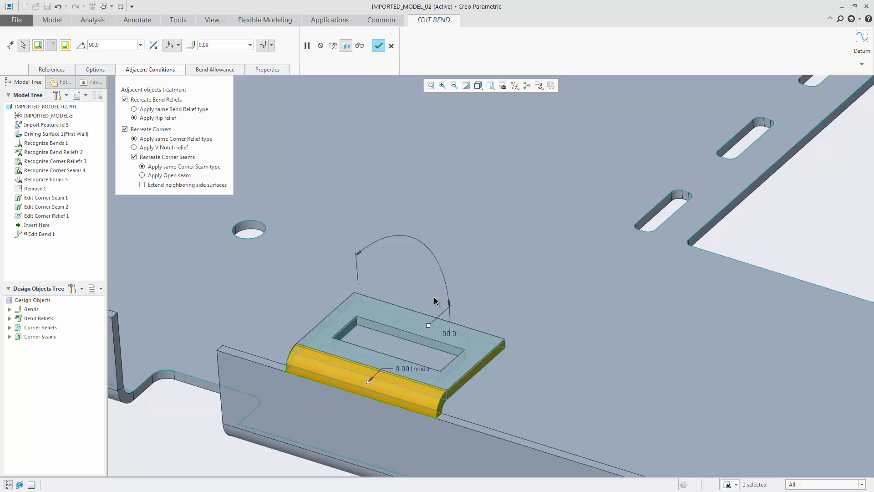
pyautogui.click(379, 45)
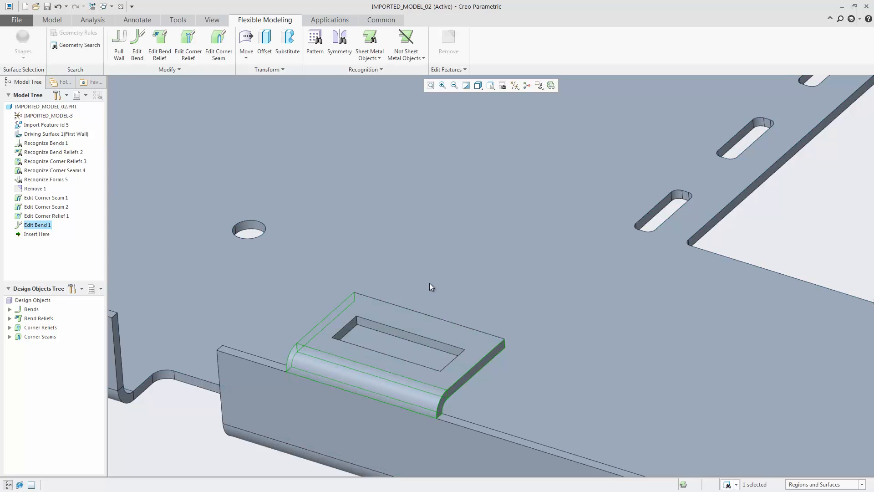
pyautogui.click(201, 371)
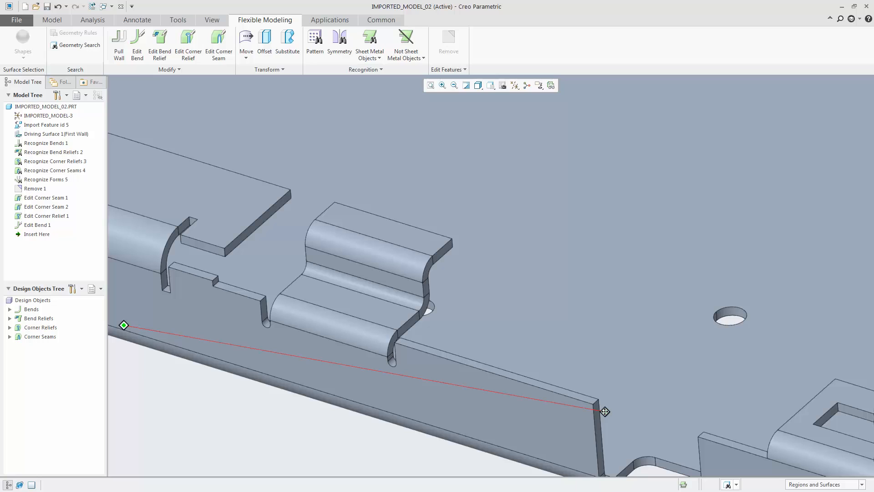
pyautogui.moveTo(352, 252)
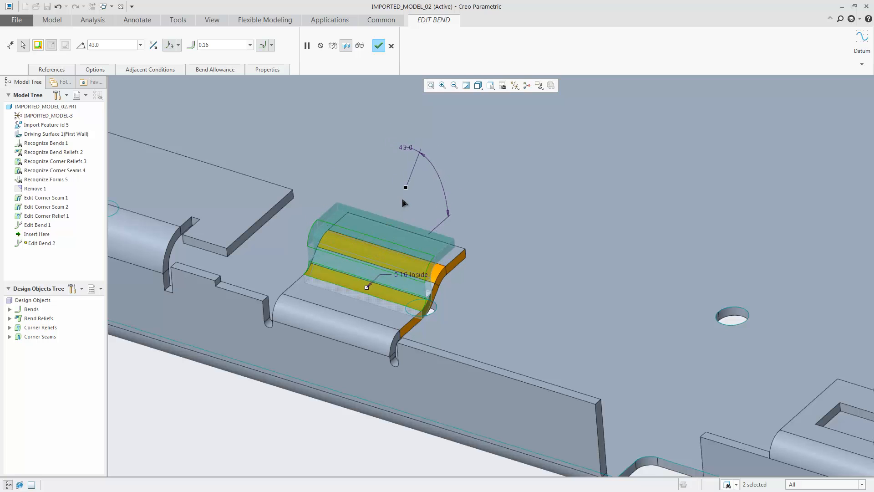
# Complete Edit Bend 2 with both bends at 43° and 0.16 radius, then clear the selection.
pyautogui.click(379, 46)
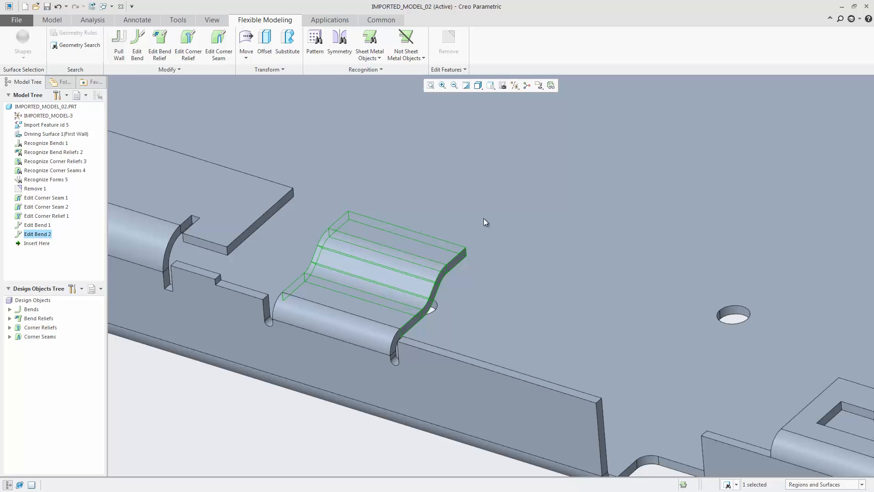
pyautogui.click(355, 450)
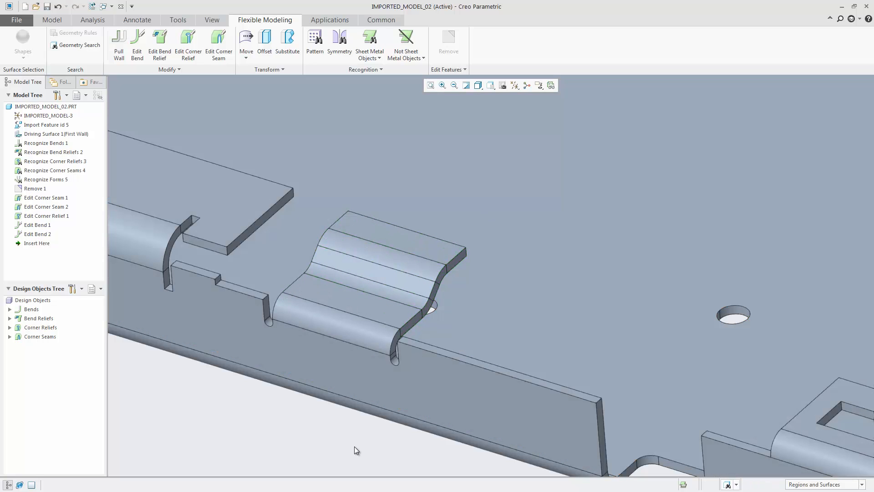